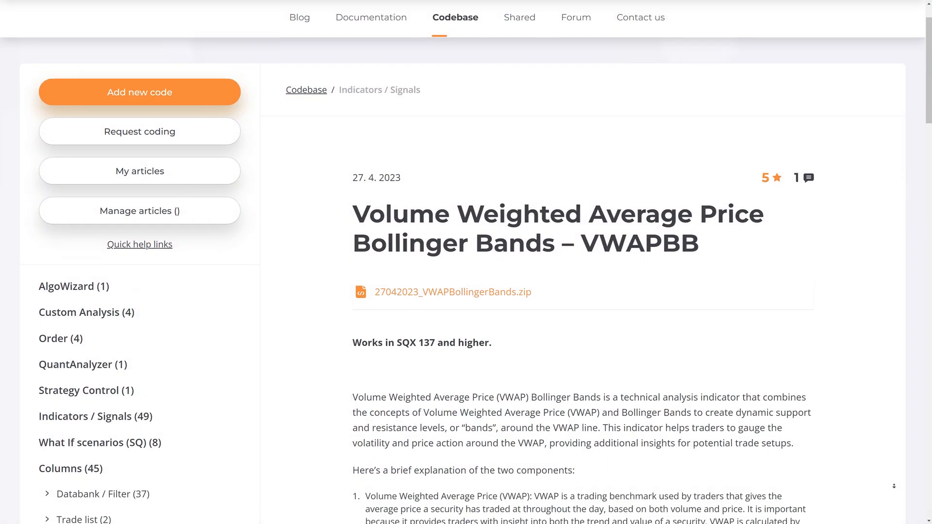
- Review the spreadsheet formulas for VWAP average price, standard deviation and upper band calculation
scroll("down", 3)
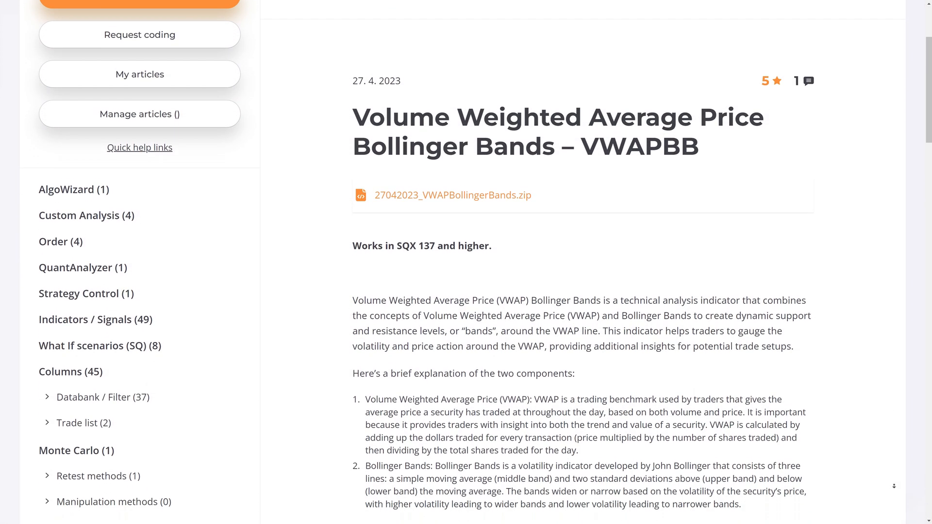
scroll("down", 3)
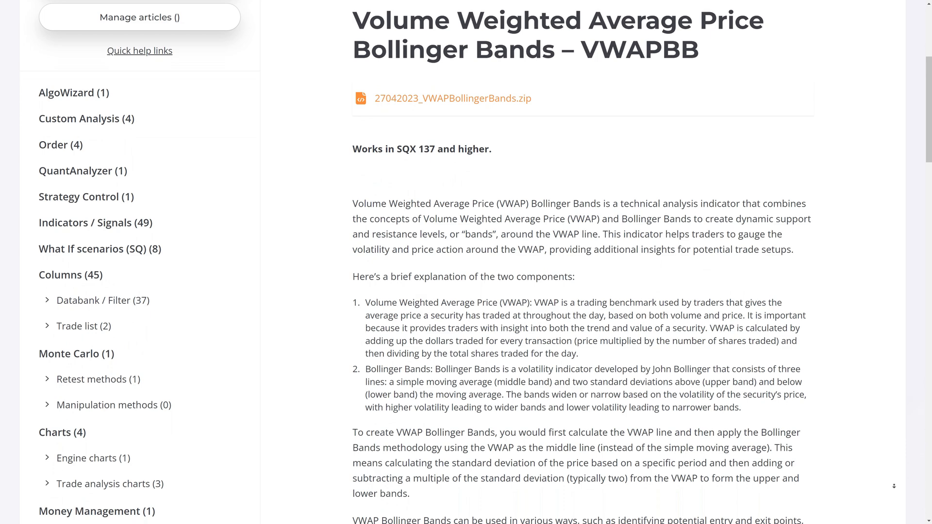
scroll("down", 3)
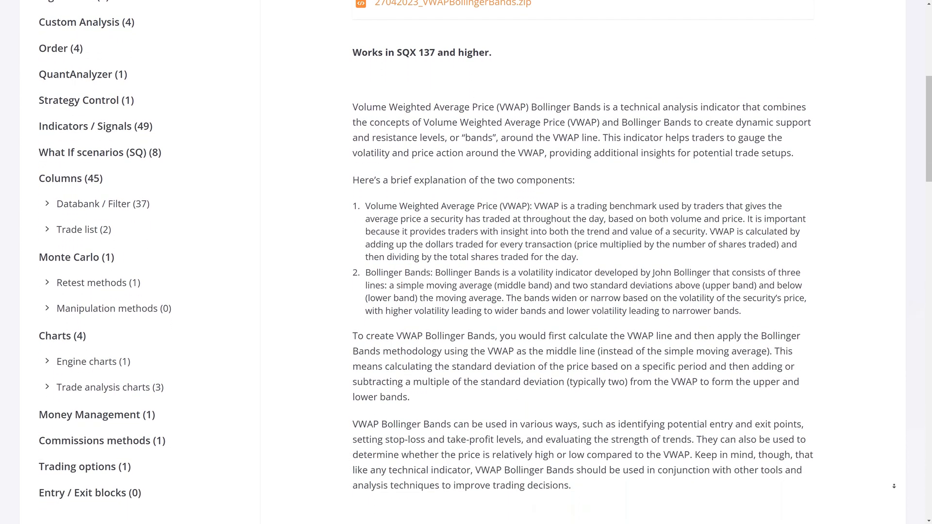
scroll("down", 3)
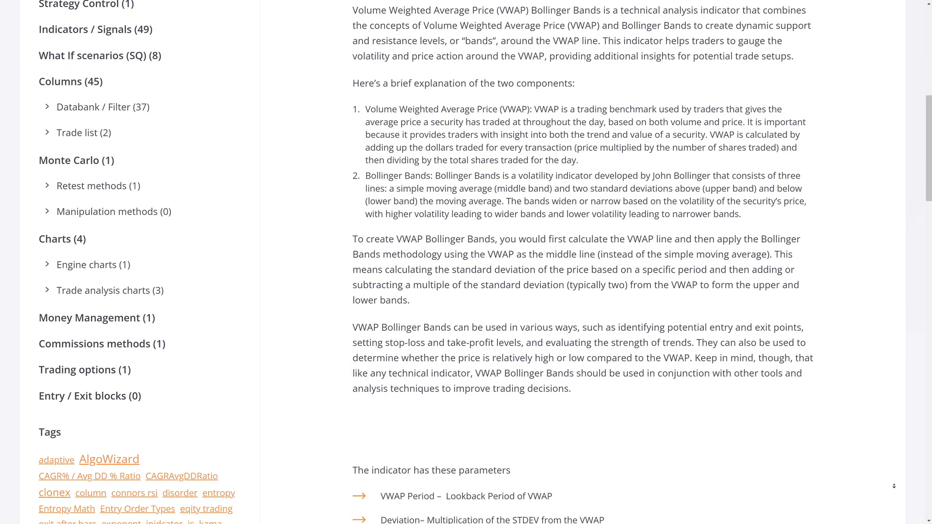
scroll("down", 3)
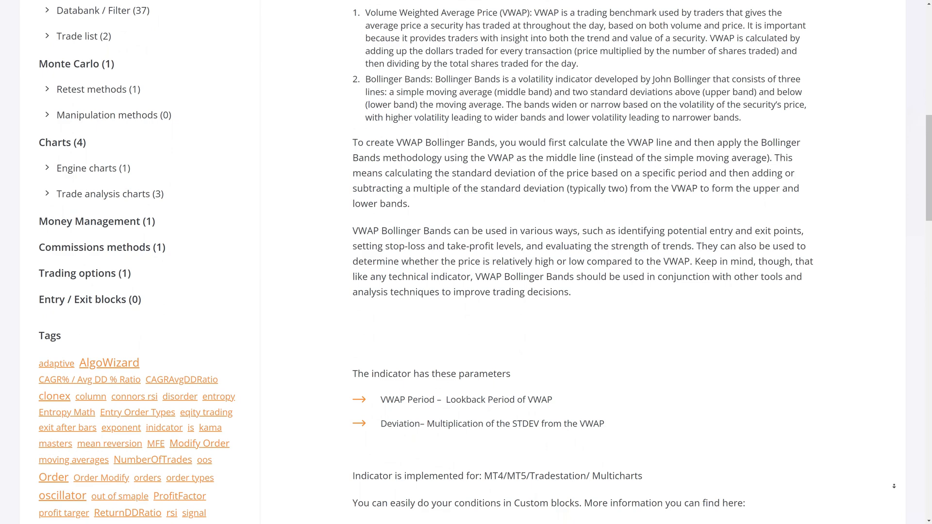
scroll("down", 3)
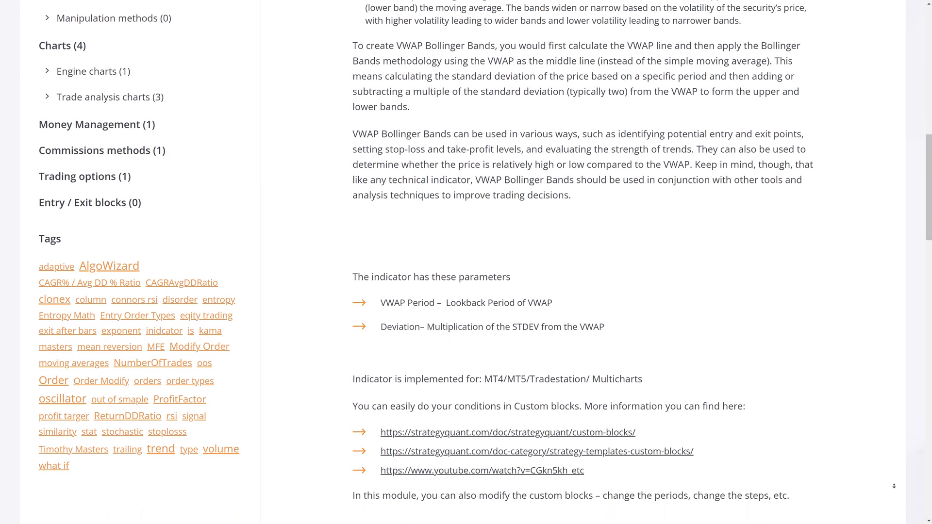
scroll("down", 3)
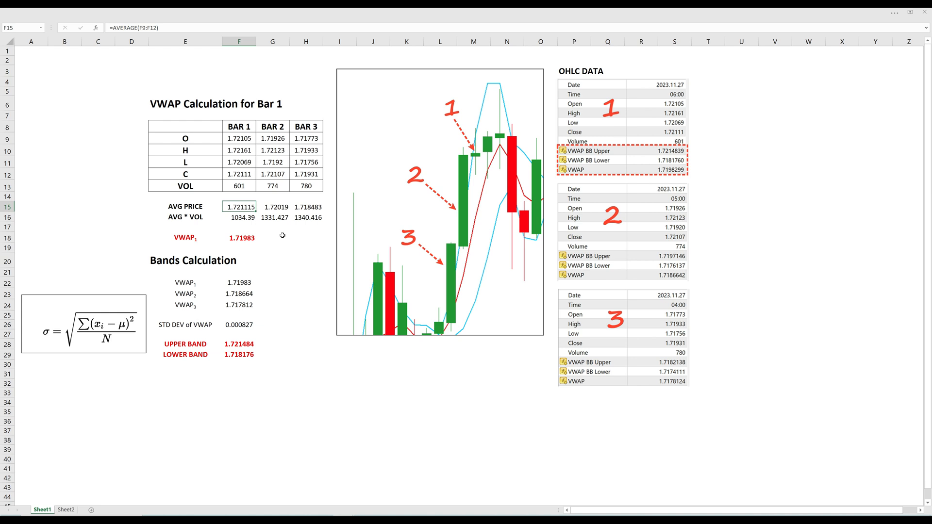
double_click(239, 207)
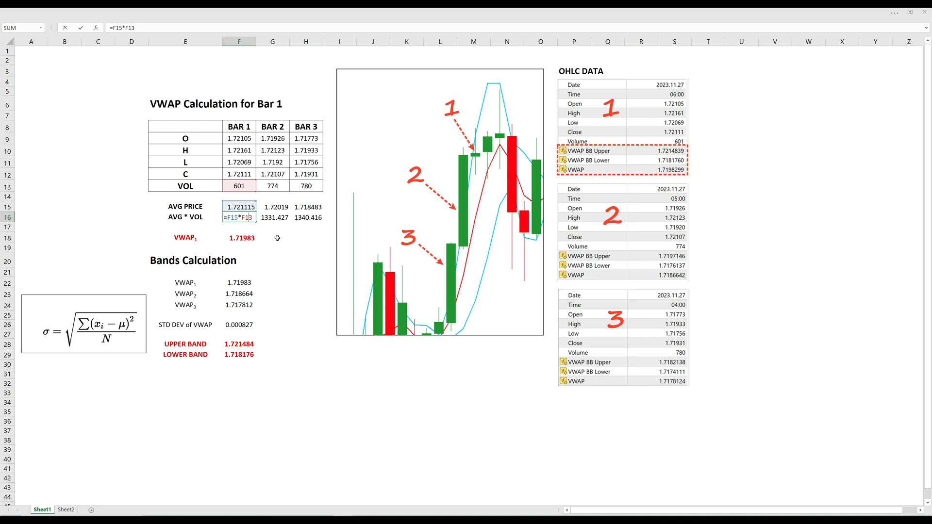
type("=SUM(F16:H16)/SUM(F13:H13)")
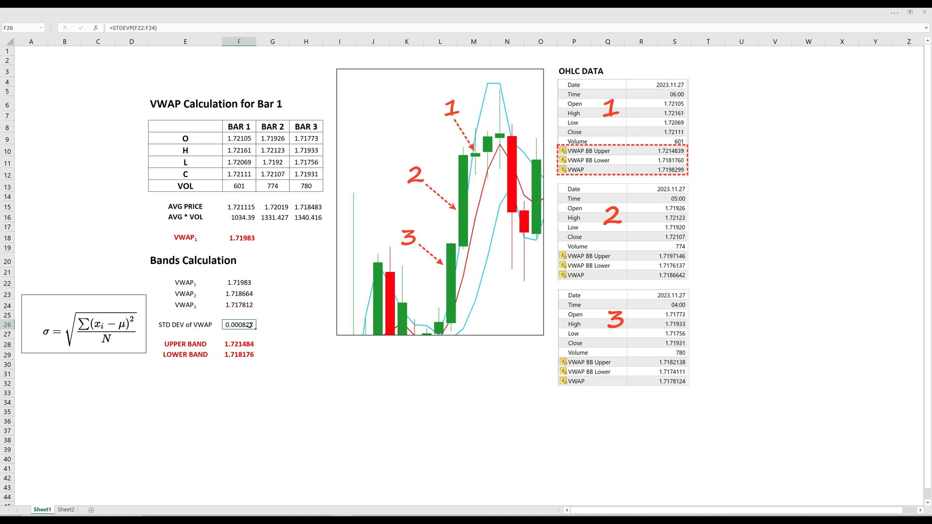
double_click(238, 325)
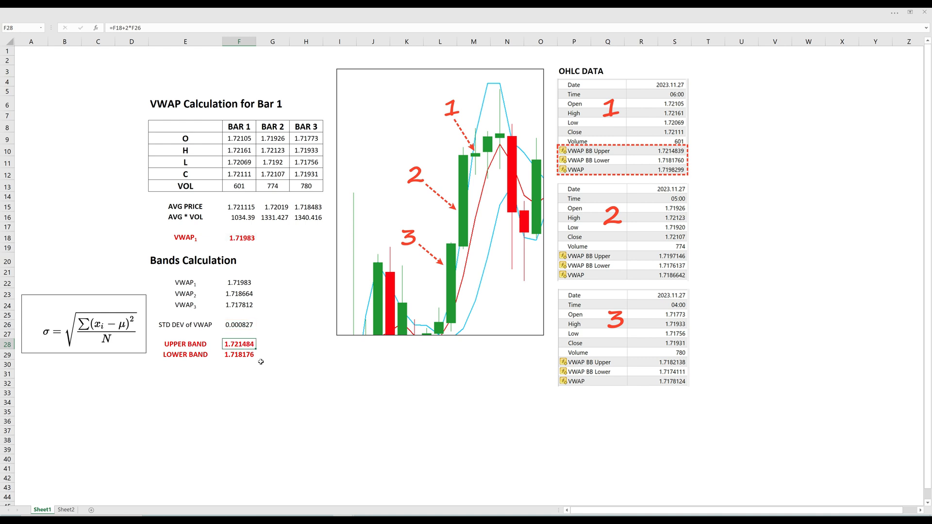
left_click(239, 354)
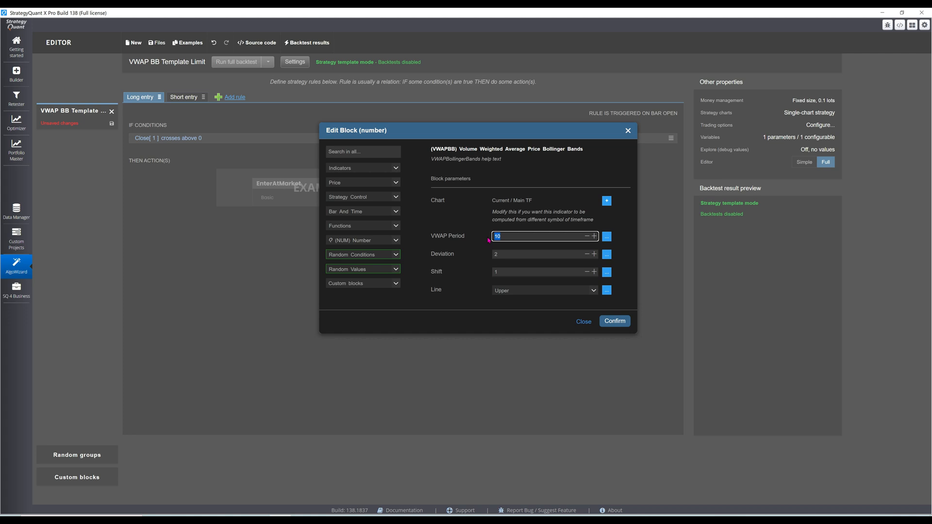
- Set the condition's VWAP Bollinger Band to period 20, deviation 2, Lower line and confirm
left_click(613, 321)
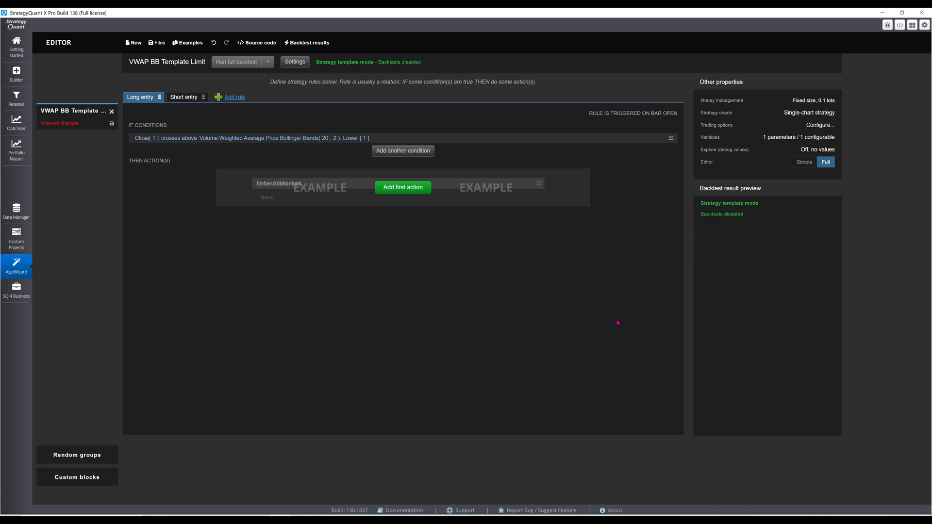
left_click(403, 151)
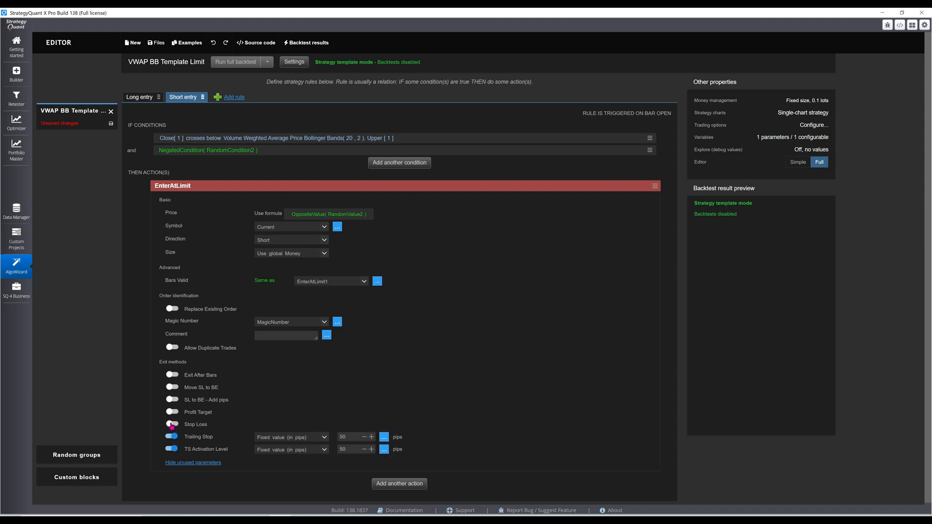
- Toggle the stop loss exit method for the short limit order
left_click(384, 413)
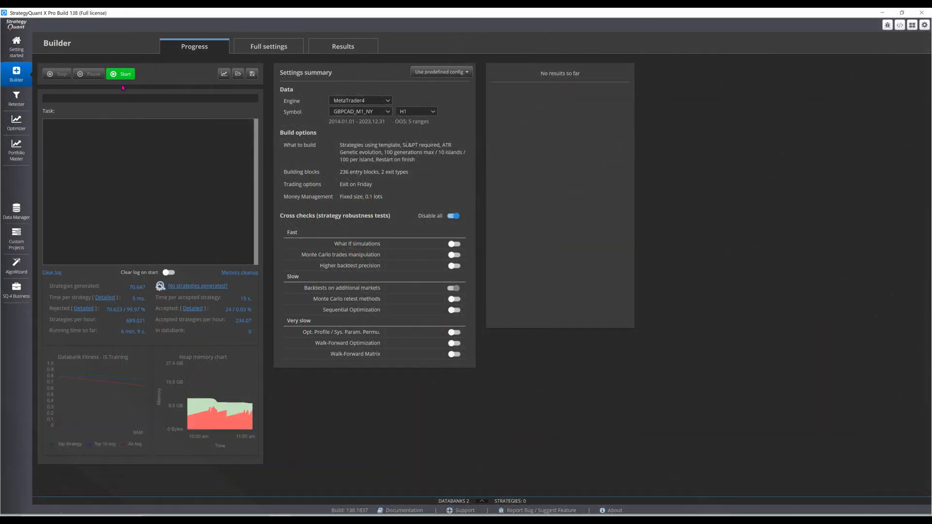
- Start generating strategies from the template on GBPCAD H1 with the MetaTrader4 engine
left_click(125, 74)
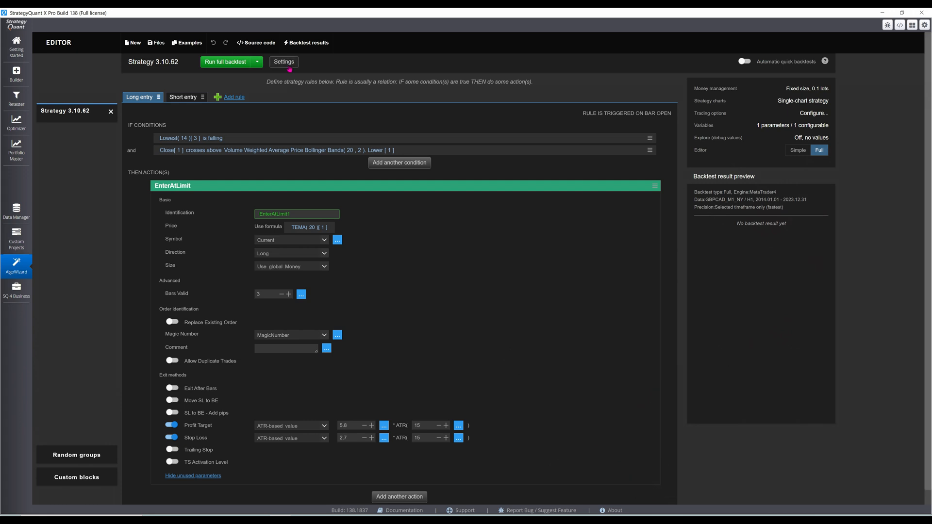
- Run a full backtest of Strategy 3.10.62 on GBPCAD_M1_NY H1, 2014–2023
left_click(283, 62)
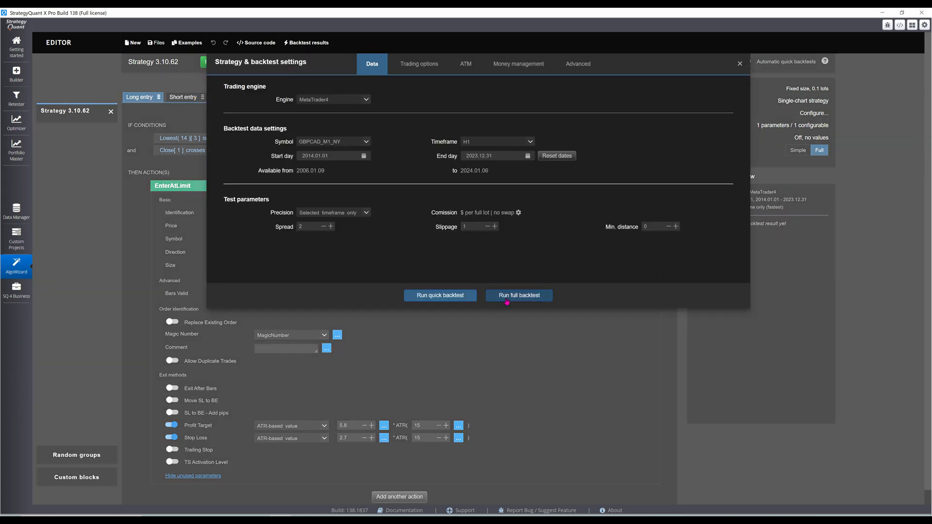
left_click(518, 295)
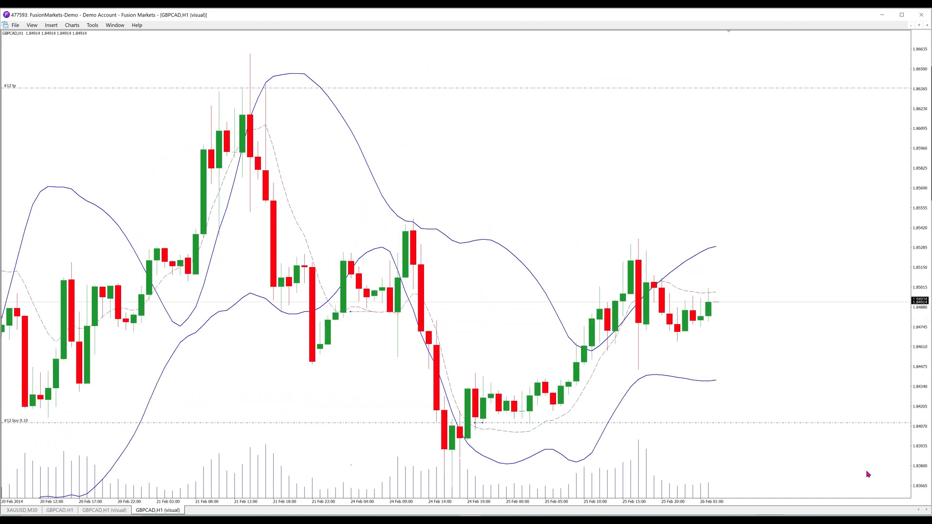
- Scroll through the GBPCAD H1 visual test chart bars with the VWAP bands and trades
scroll("right", 3)
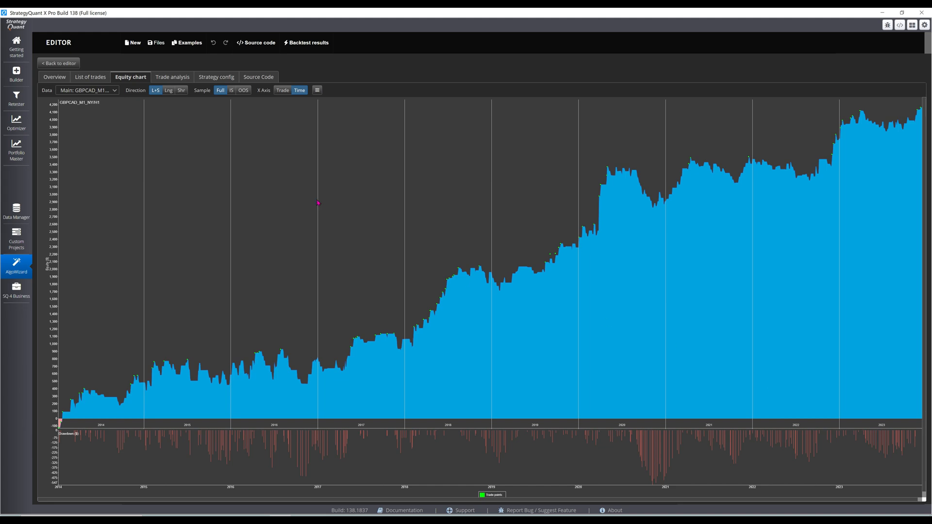
- Browse the list of trades, then view the overview with $4,243.54 profit from 429 trades
left_click(90, 77)
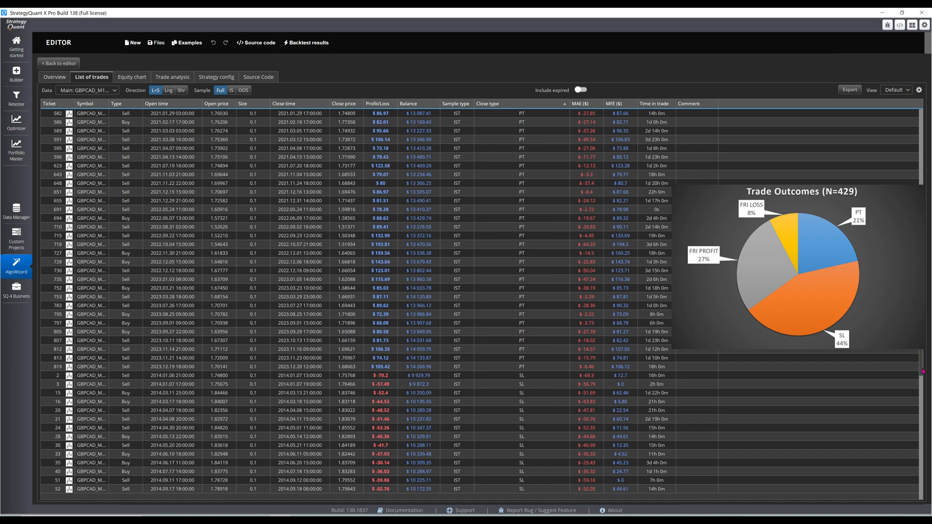
scroll("down", 3)
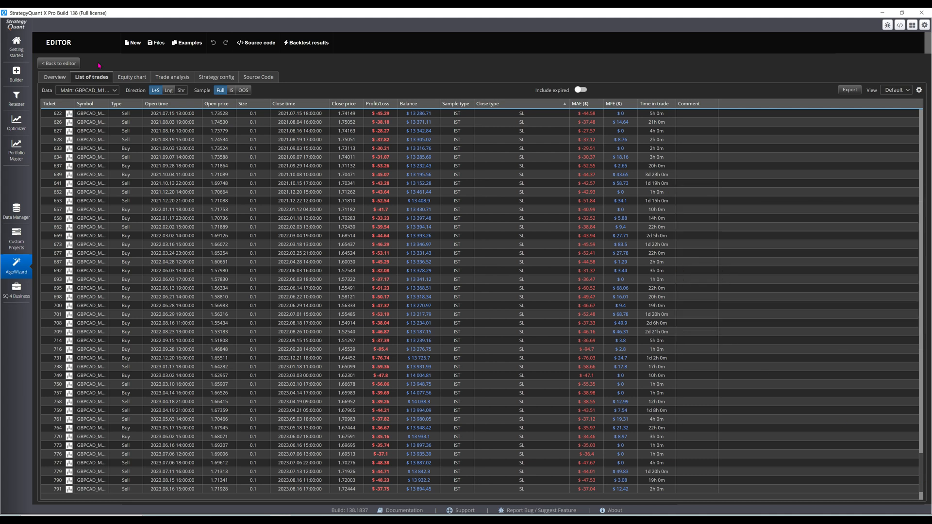
left_click(54, 77)
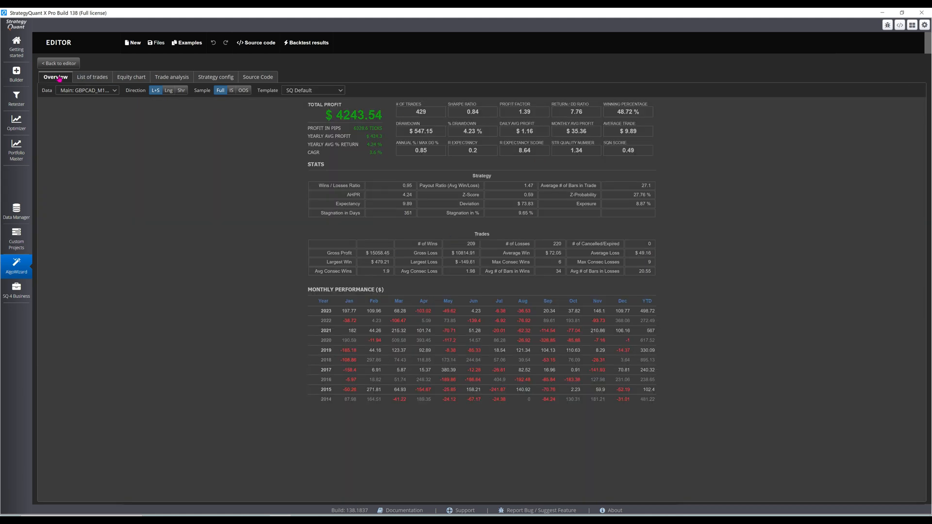